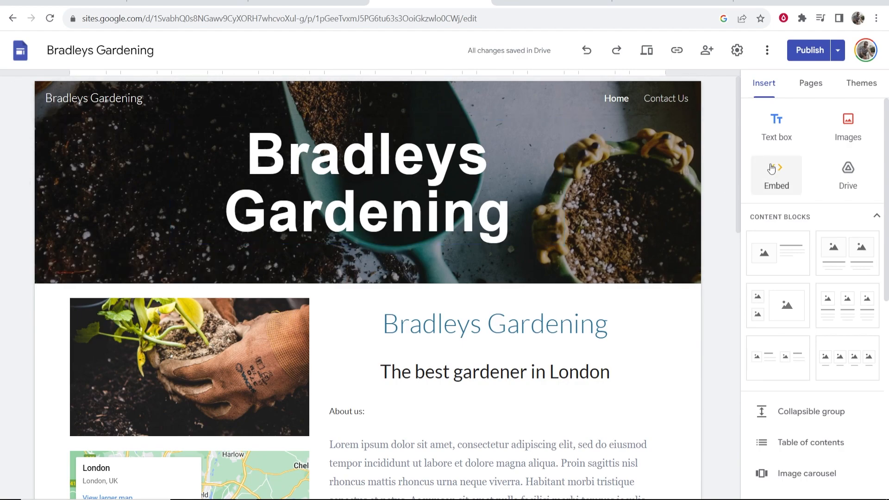
- Scroll the elfsight.com home page toward the My Apps dashboard entry
scroll("down", 3)
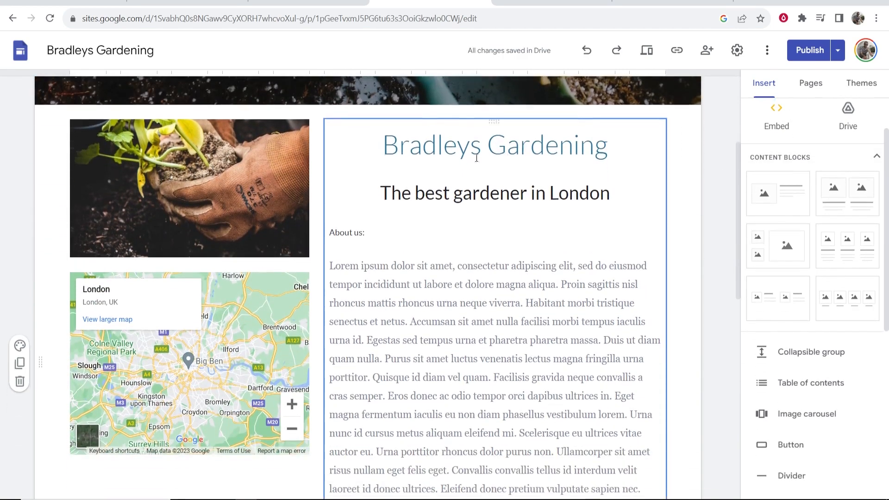
scroll("down", 3)
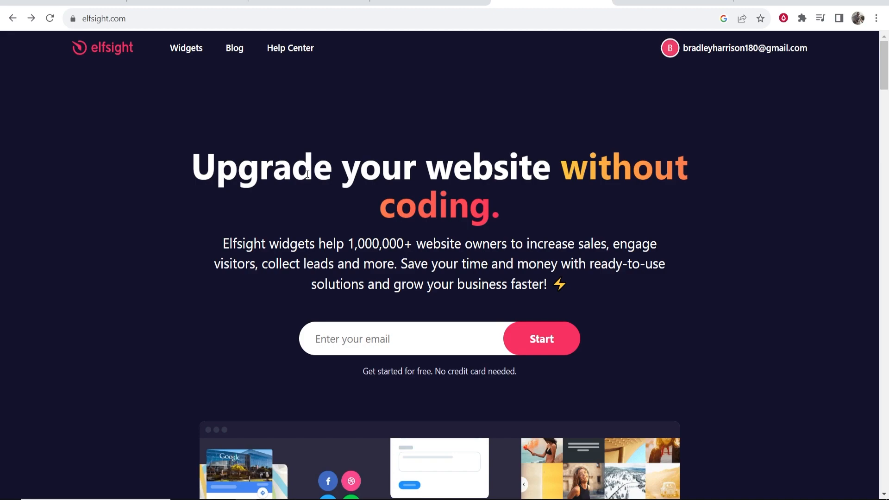
mouse_move(356, 103)
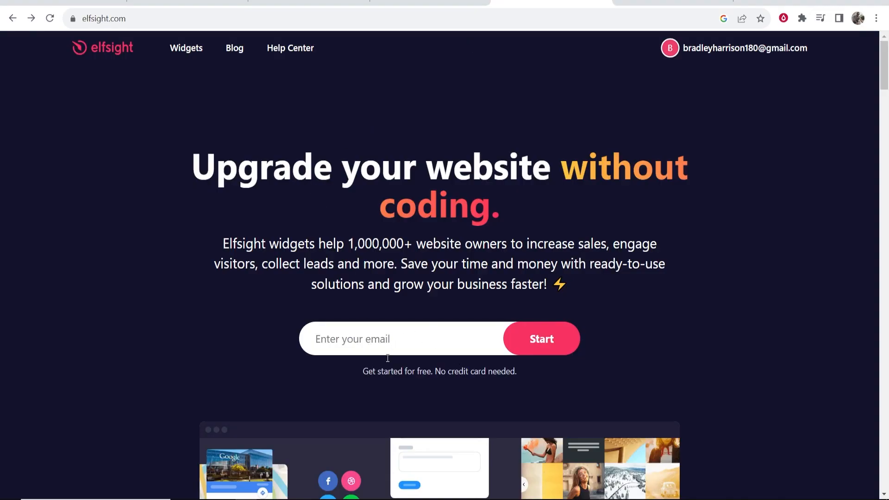
mouse_move(454, 374)
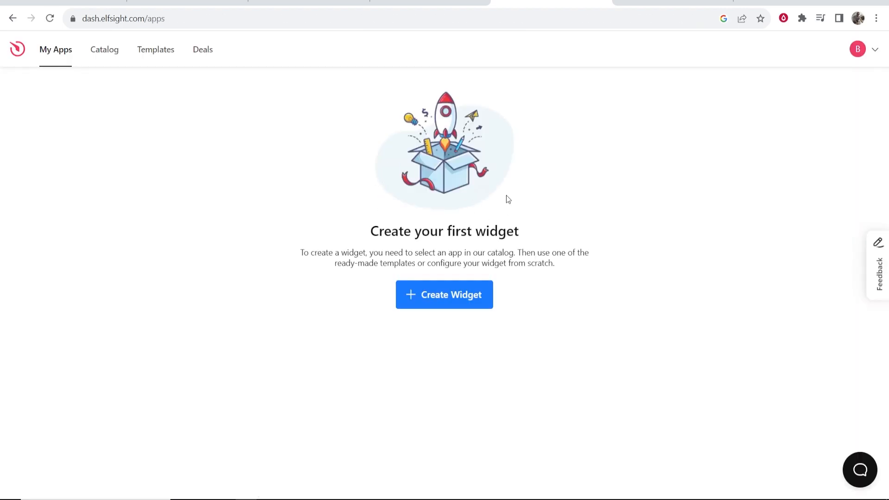
- Start a new widget and search the Apps Catalog for 'google reviews'
left_click(444, 294)
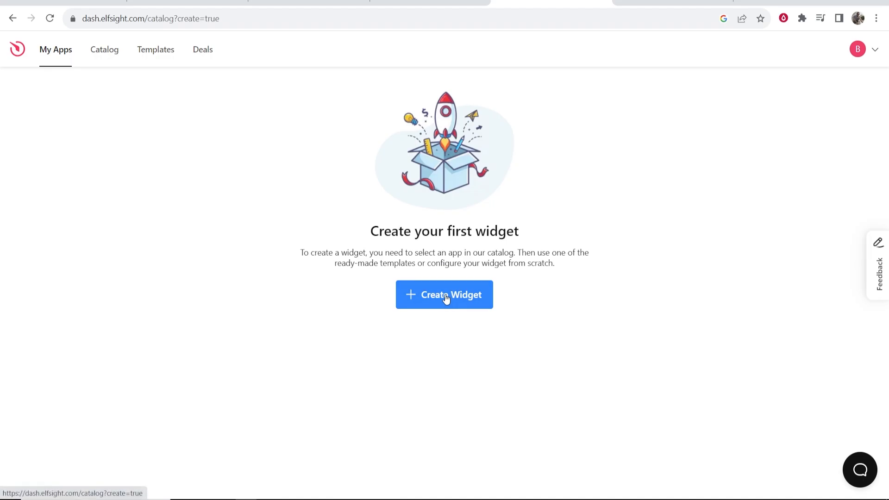
left_click(444, 294)
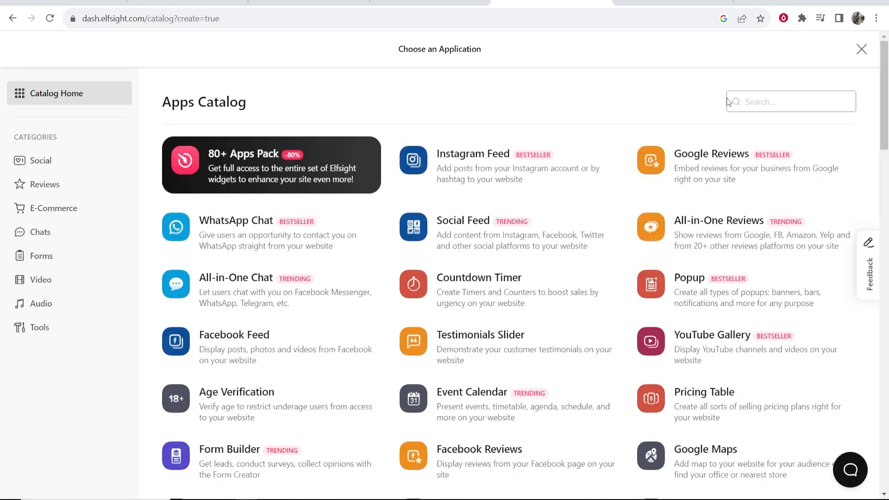
left_click(790, 102)
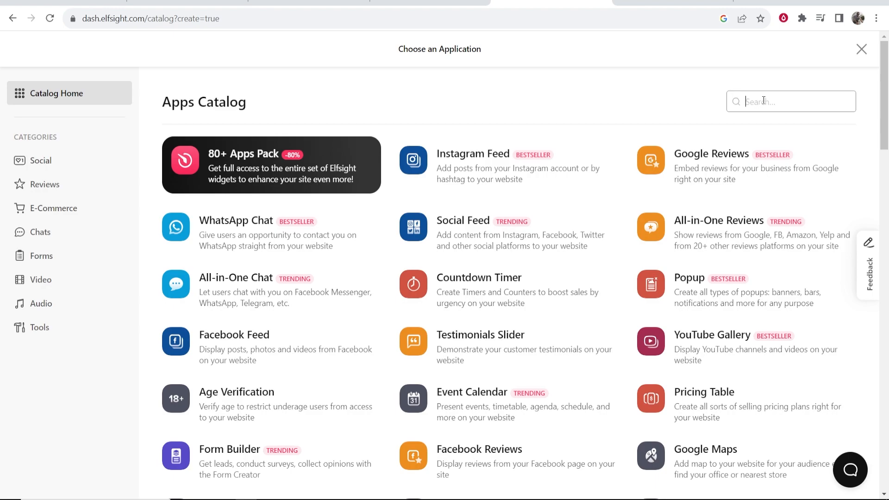
type("google reviews")
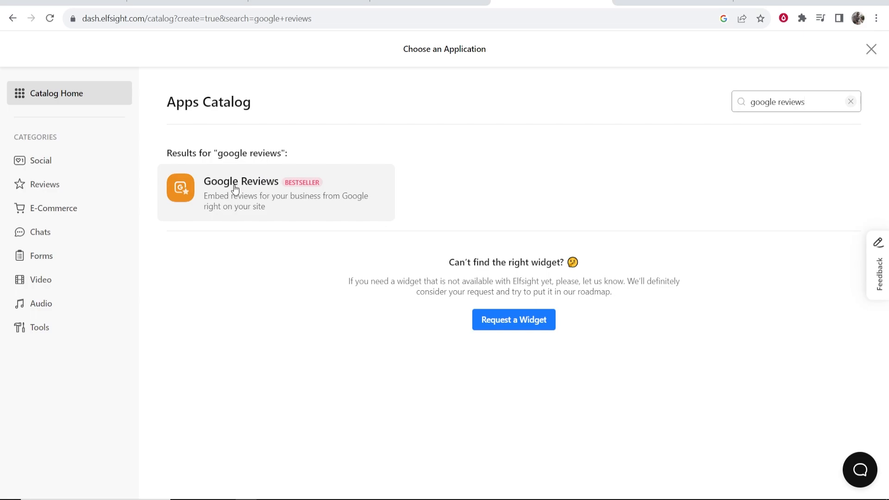
mouse_move(310, 205)
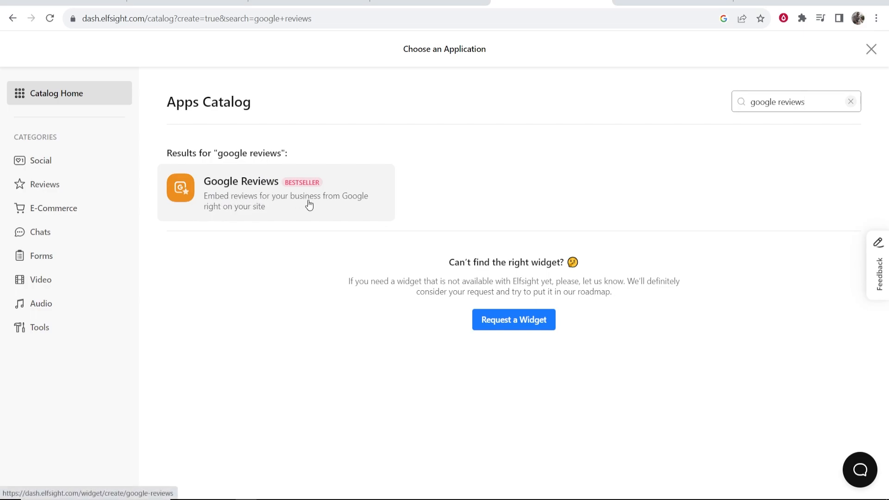
mouse_move(247, 195)
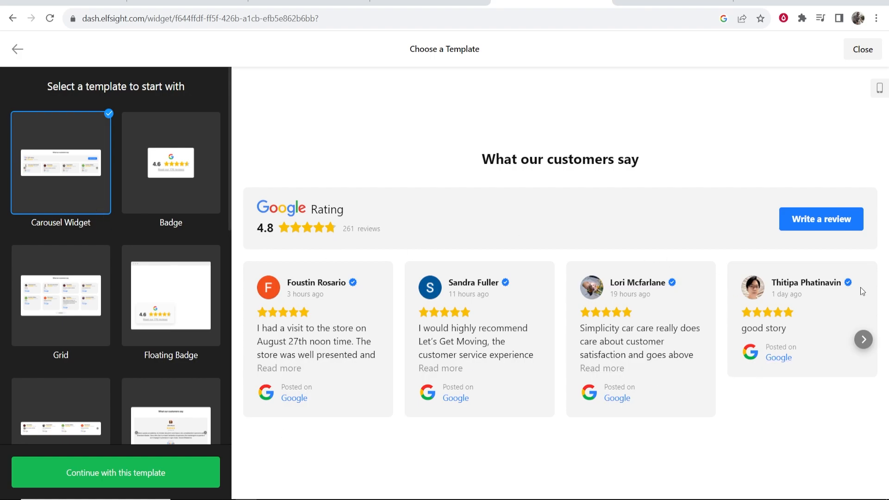
mouse_move(510, 281)
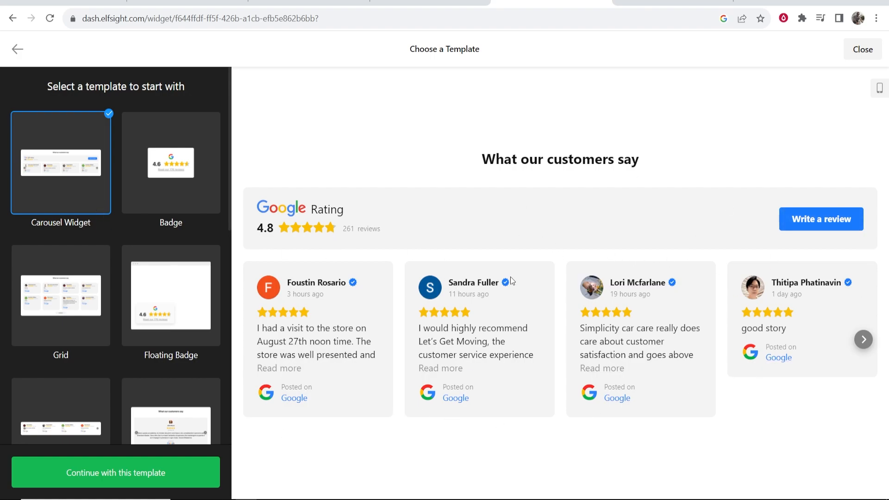
mouse_move(48, 169)
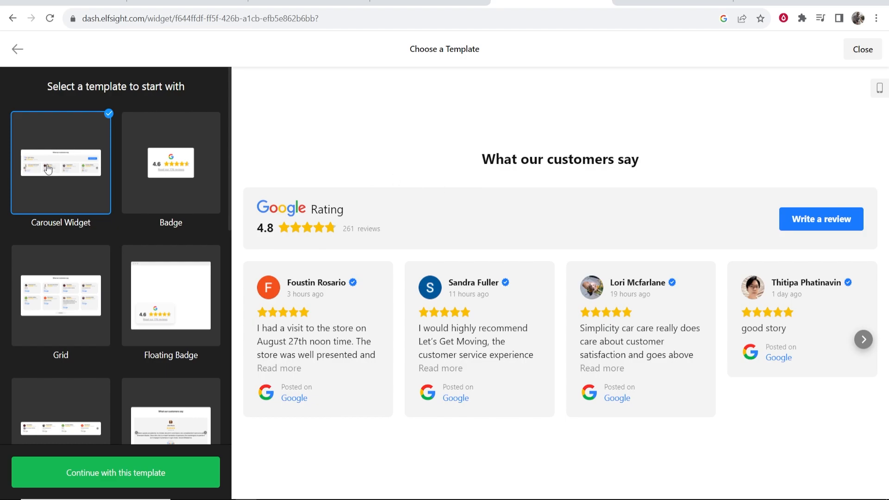
- Continue with the Carousel Widget template for the new Google Reviews widget
scroll("down", 3)
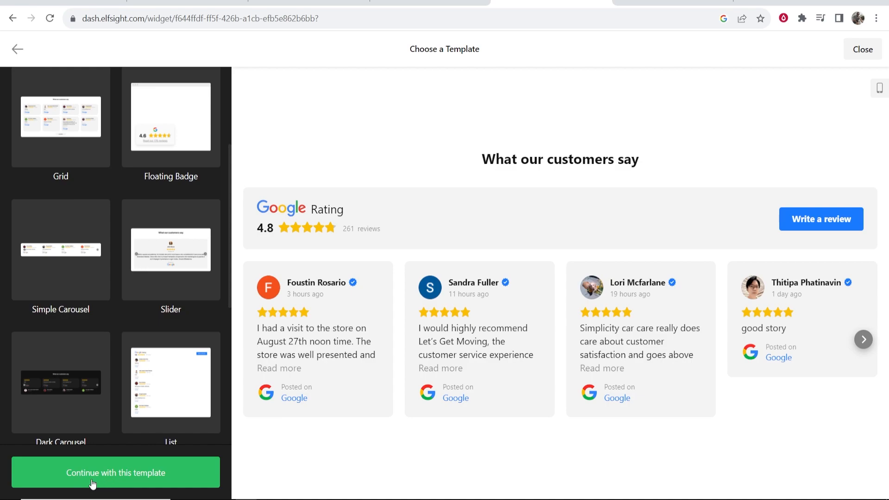
left_click(116, 472)
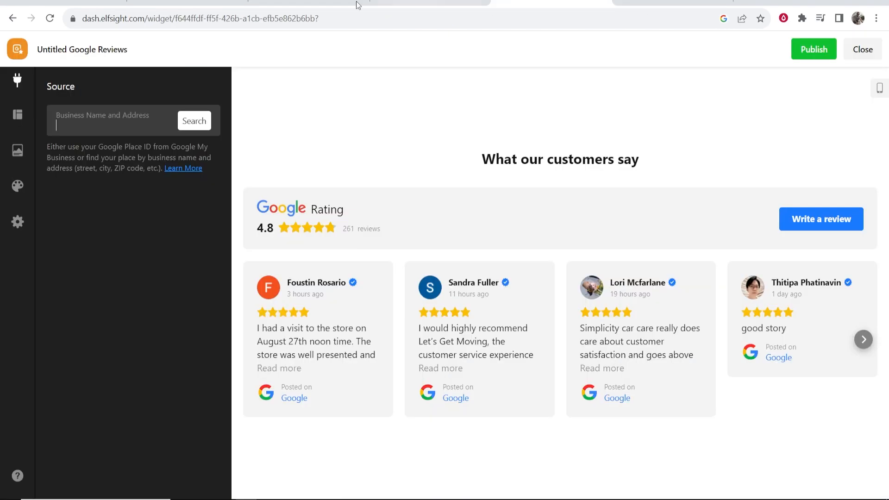
- Search for Biscotti House and select its listing as the reviews source
right_click(105, 120)
type("Biscotti House")
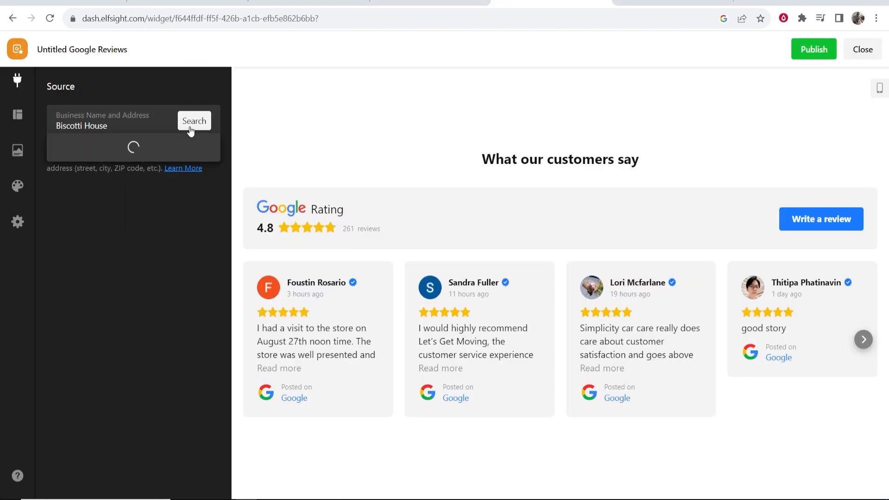
left_click(194, 121)
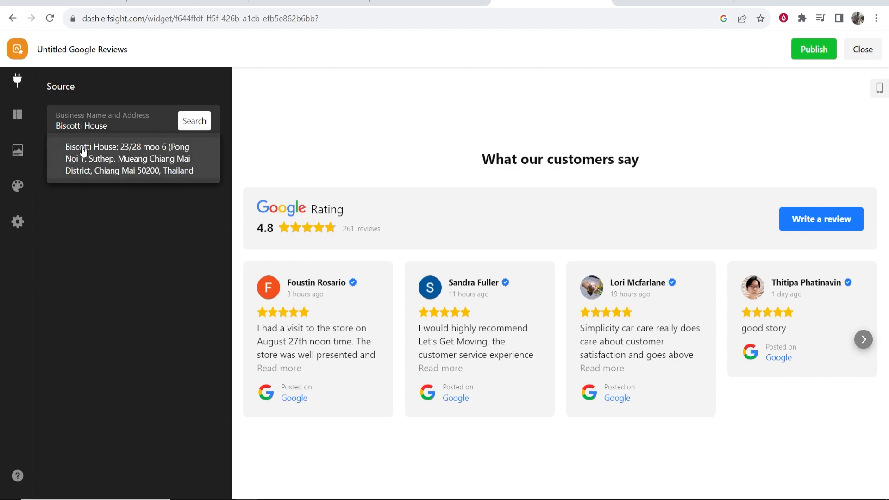
mouse_move(109, 159)
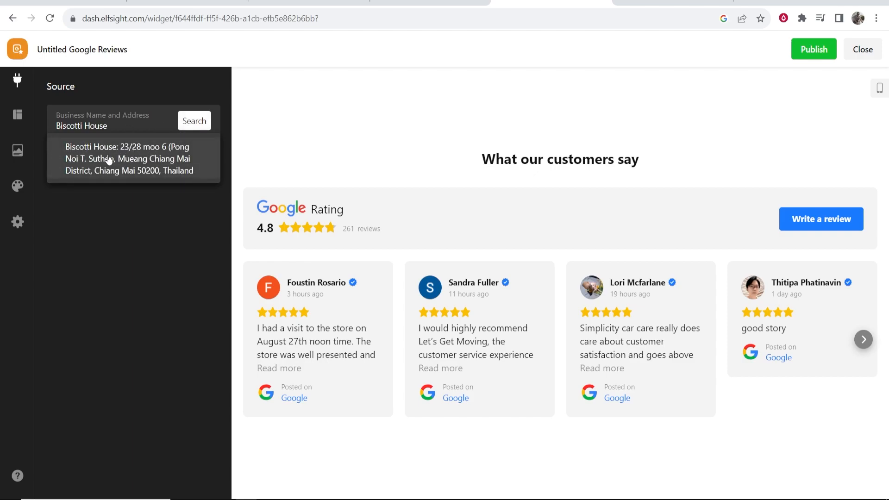
left_click(128, 159)
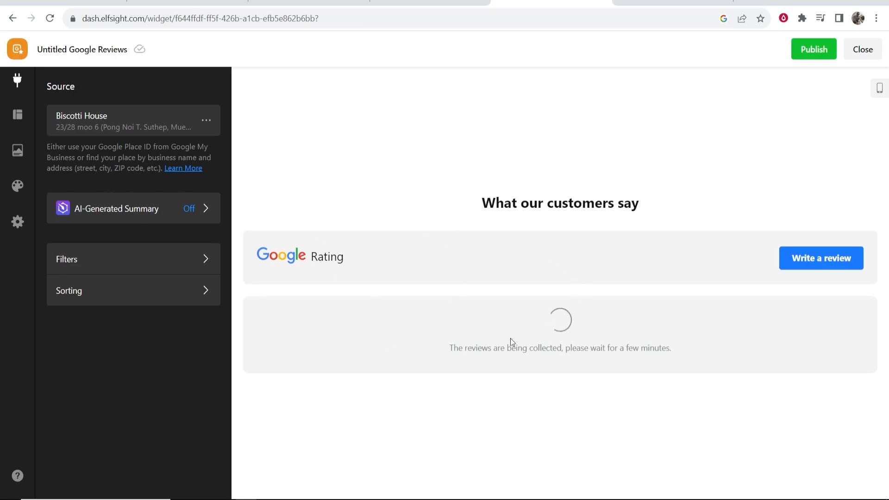
mouse_move(502, 316)
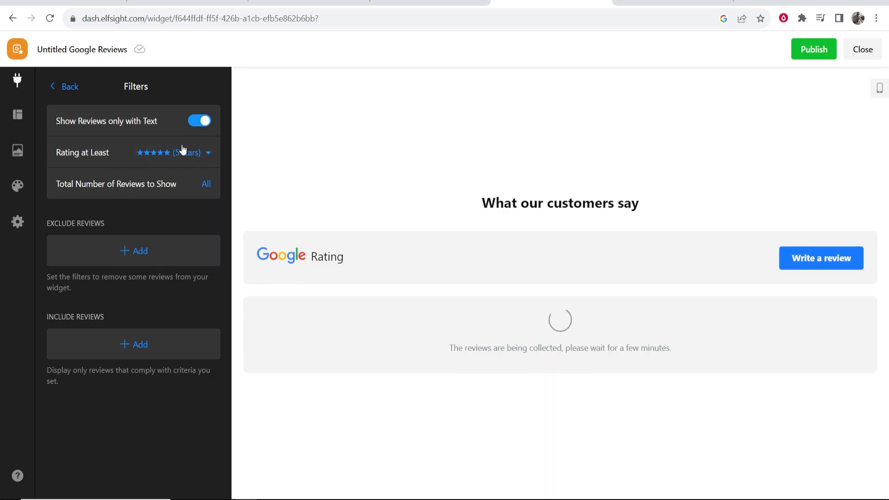
left_click(173, 153)
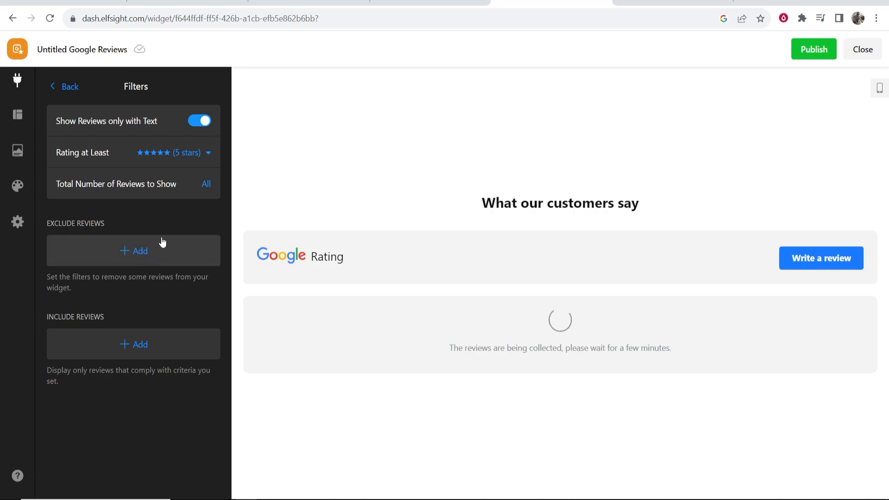
left_click(64, 86)
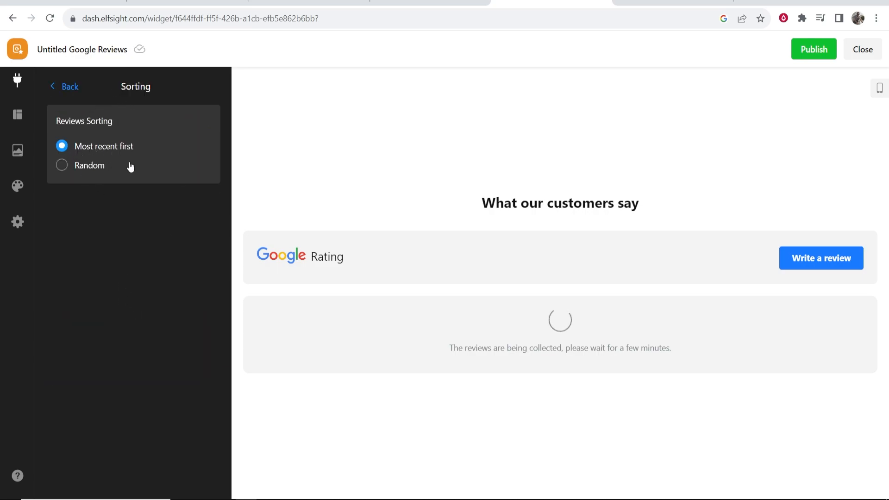
left_click(65, 86)
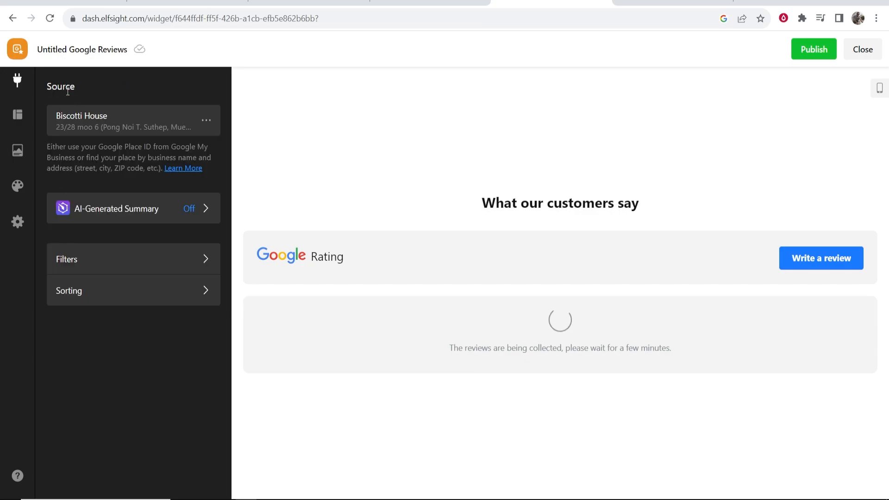
double_click(559, 202)
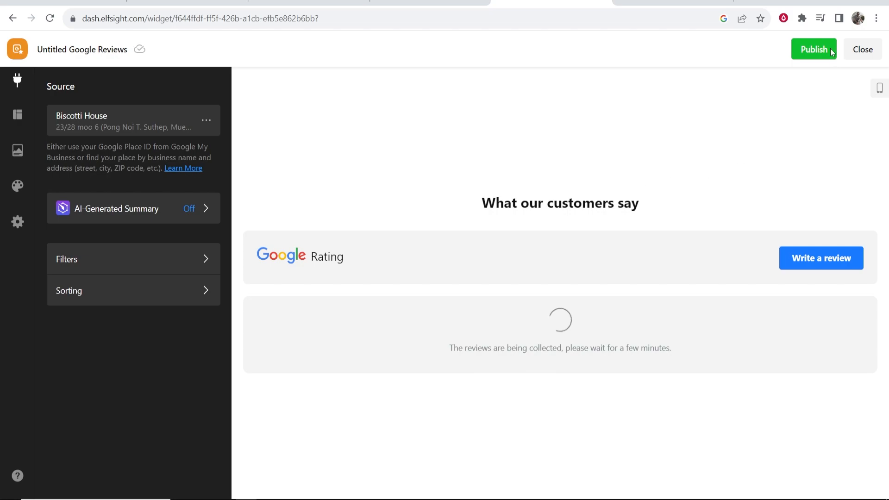
- Publish the widget on the free Lite plan and copy its embed code
left_click(813, 49)
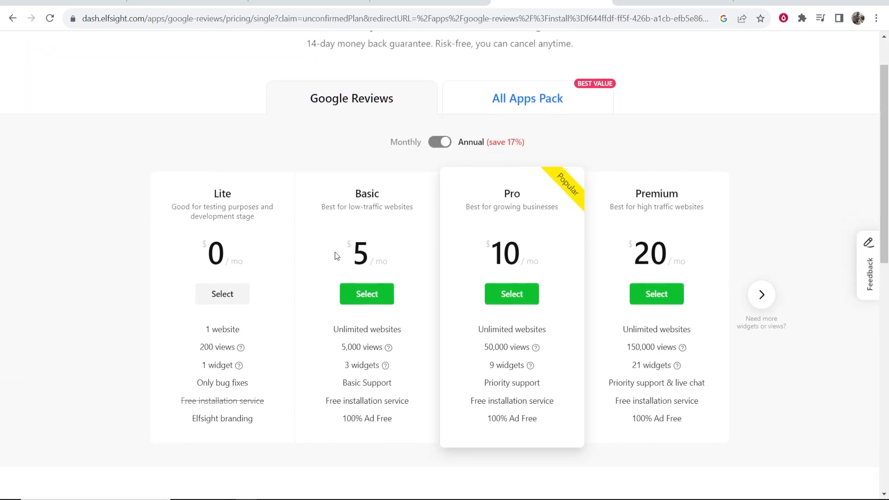
scroll("down", 3)
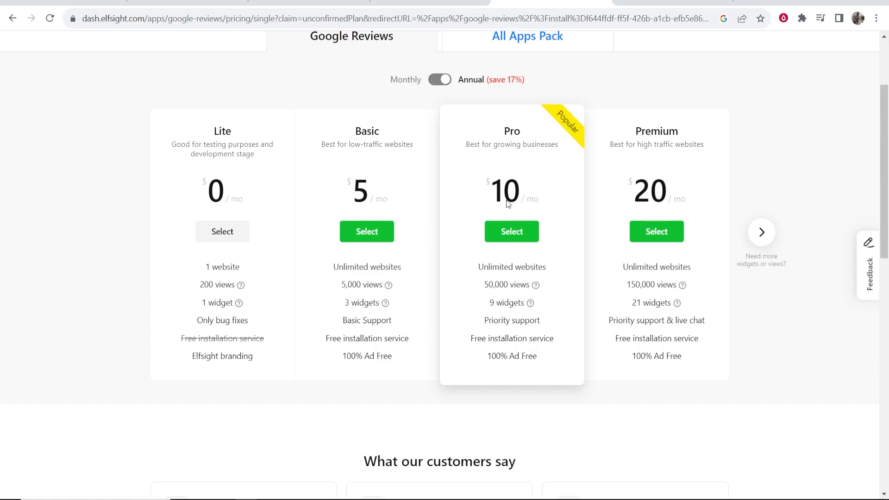
double_click(221, 131)
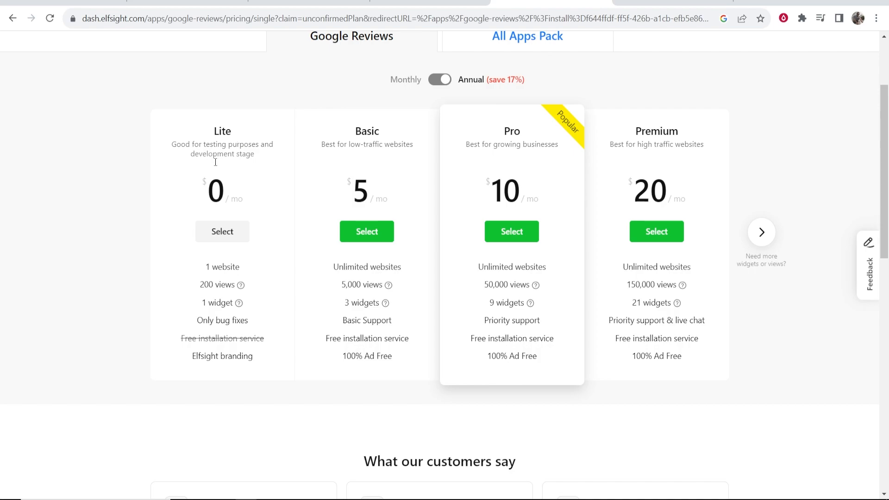
mouse_move(251, 244)
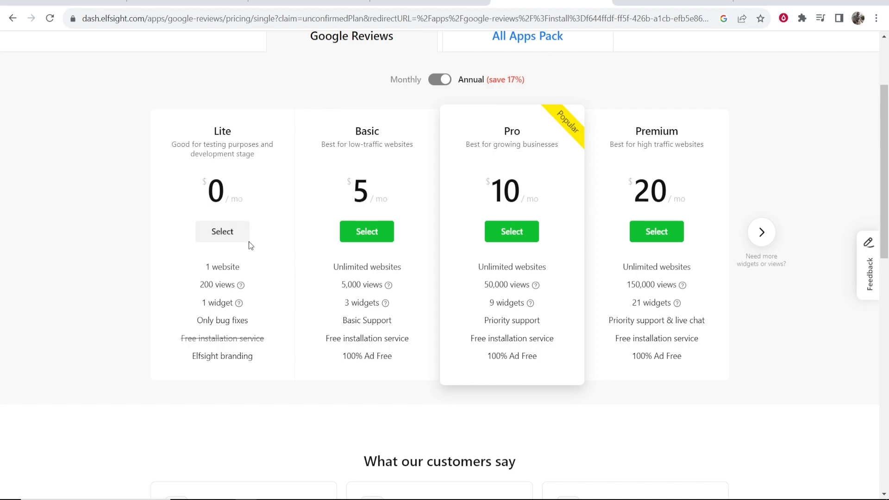
left_click(222, 231)
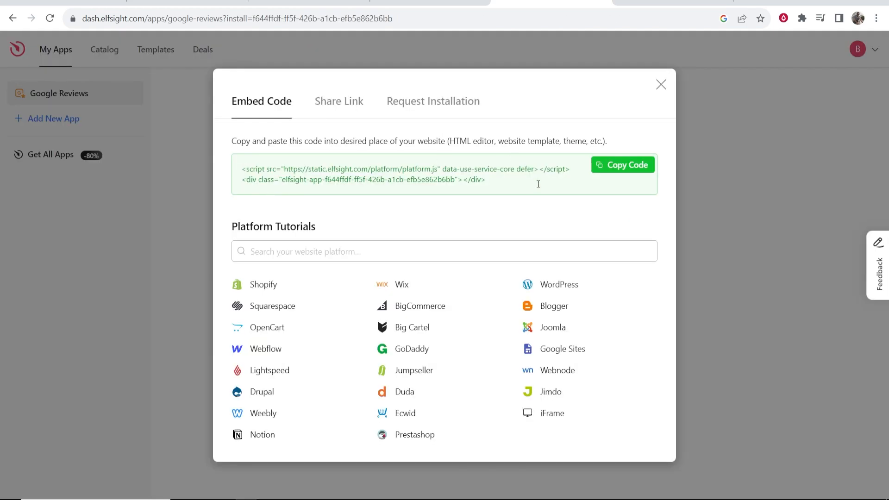
left_click(621, 165)
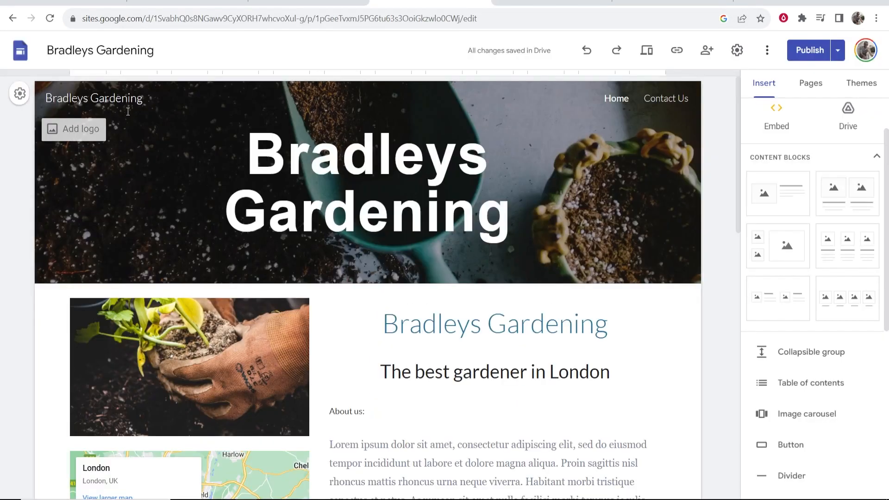
- Embed the copied Elfsight code on the page and widen the reviews box across the content
scroll("down", 3)
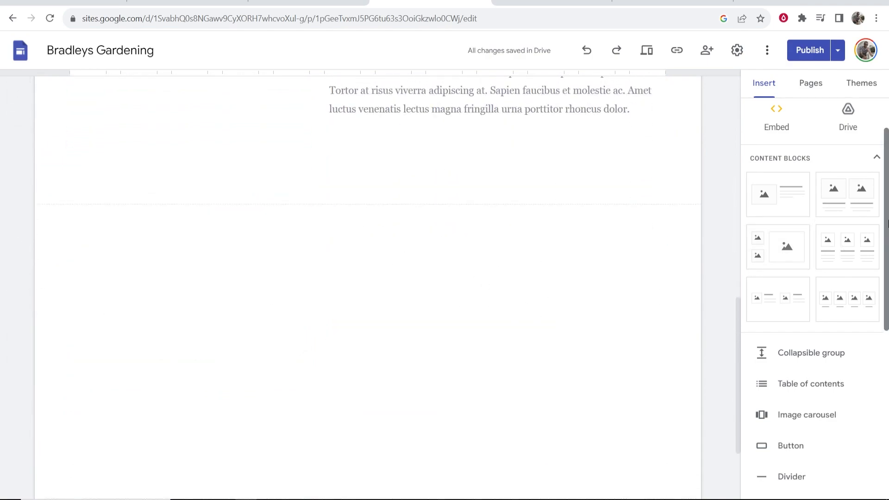
left_click(776, 113)
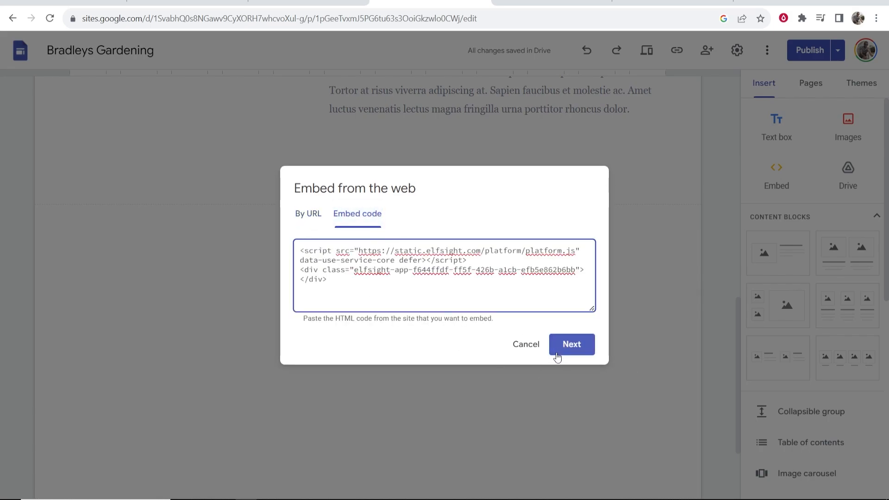
left_click(571, 344)
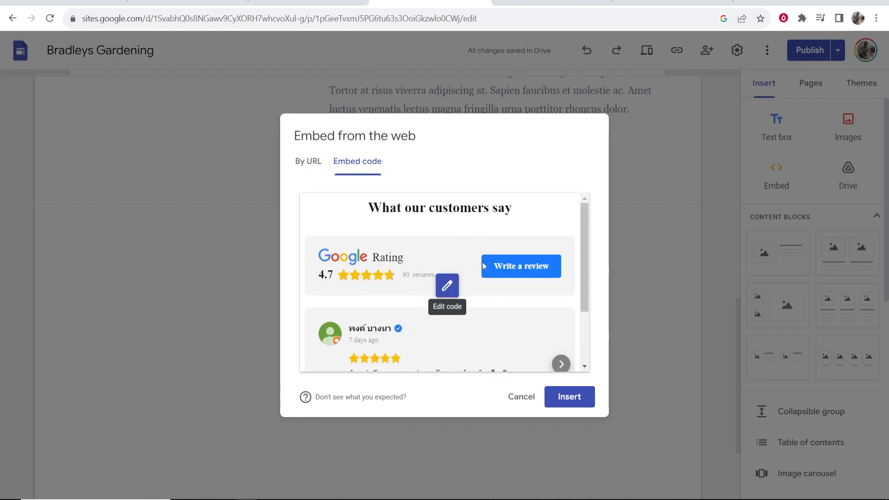
left_click(569, 396)
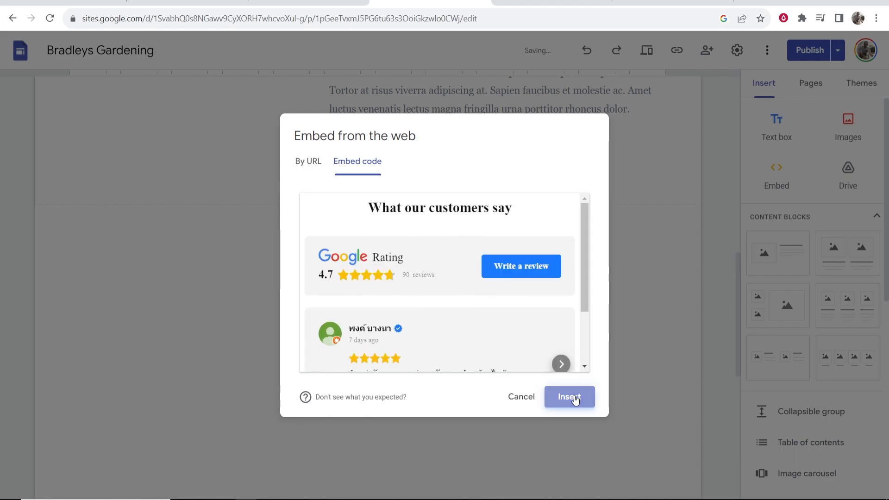
left_click(568, 396)
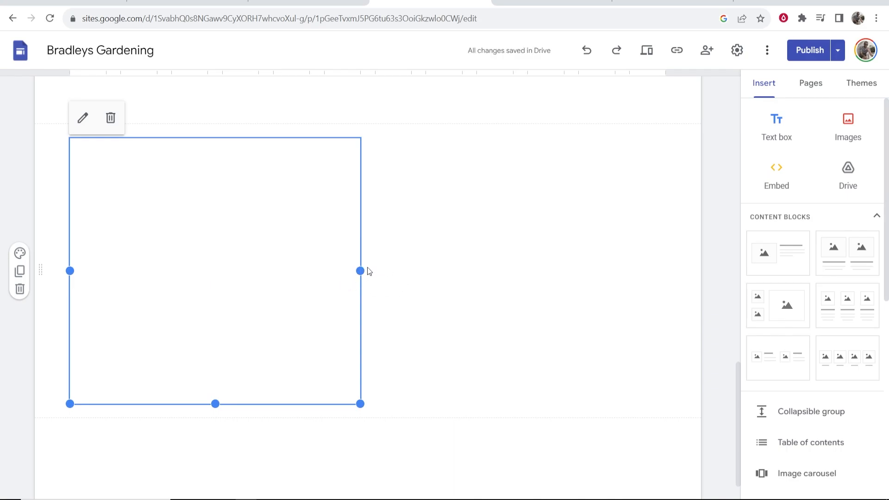
left_click_drag(360, 271, 665, 271)
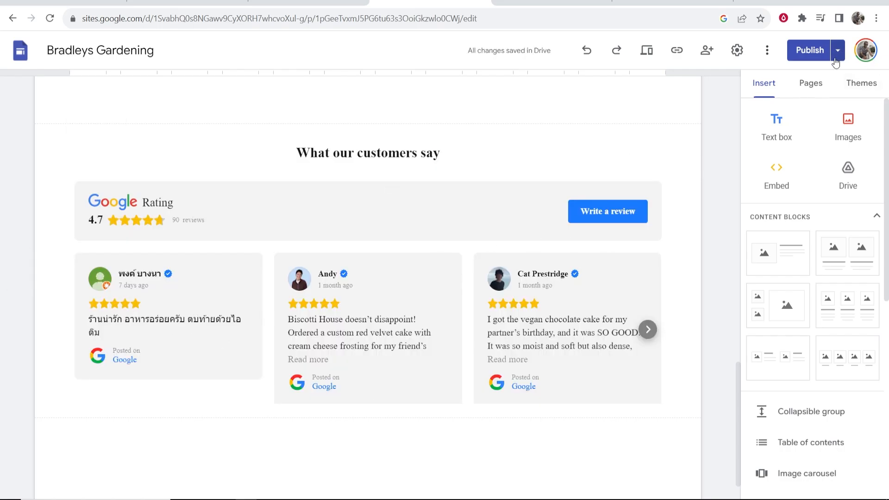
- View the published site and scroll to the 'What our customers say' carousel
left_click(808, 50)
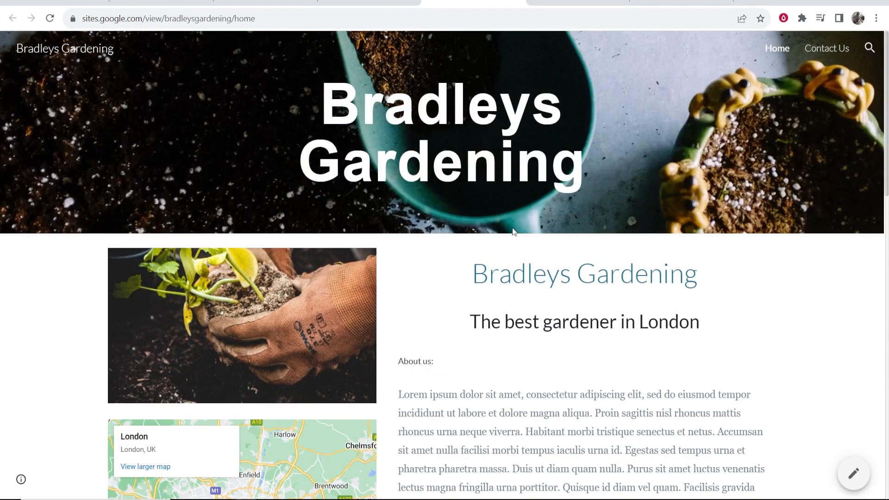
scroll("down", 3)
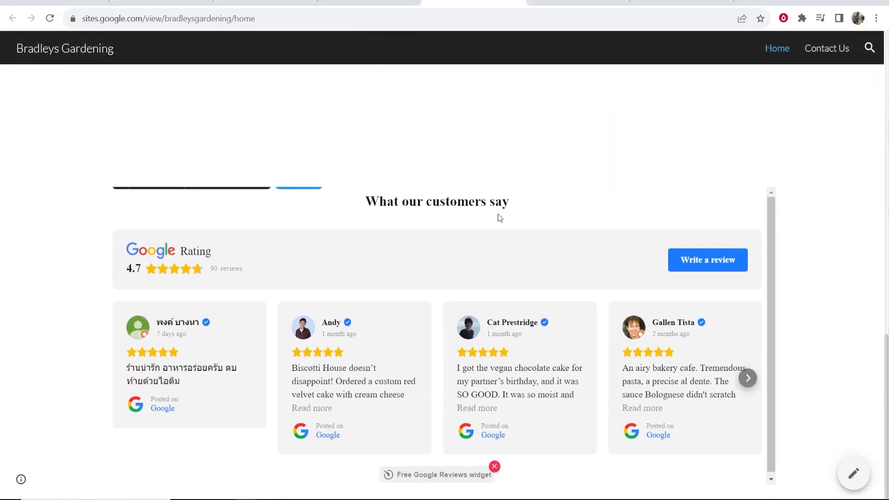
mouse_move(521, 218)
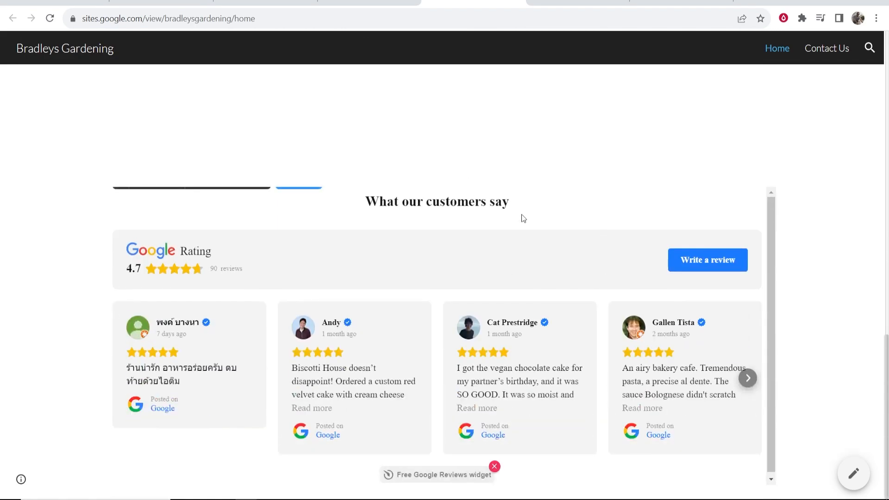
mouse_move(367, 267)
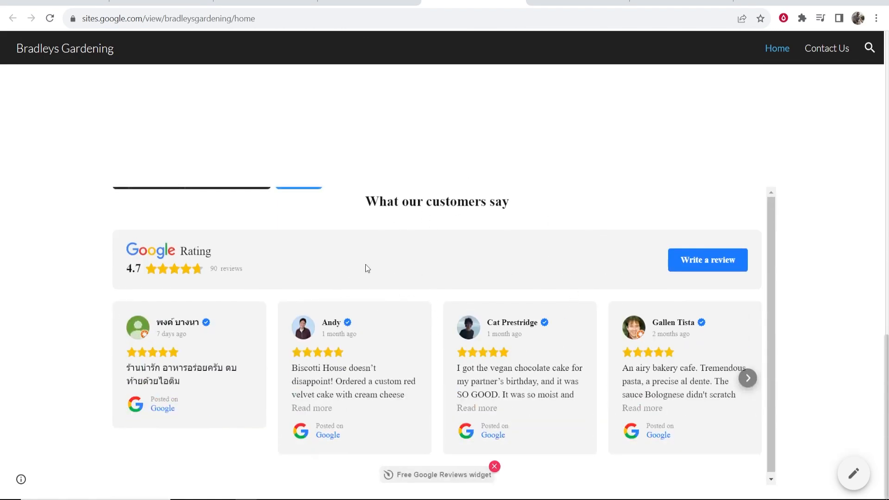